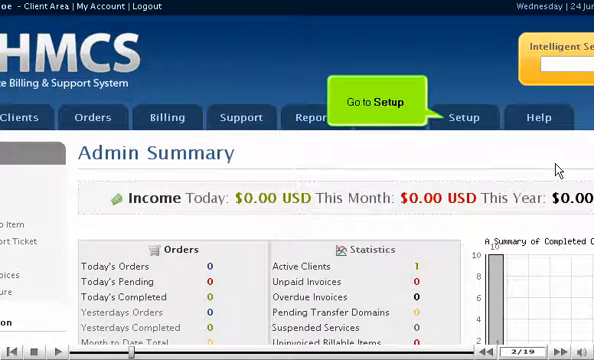
Go to Setup > Servers, which lists no servers yet.
click(463, 117)
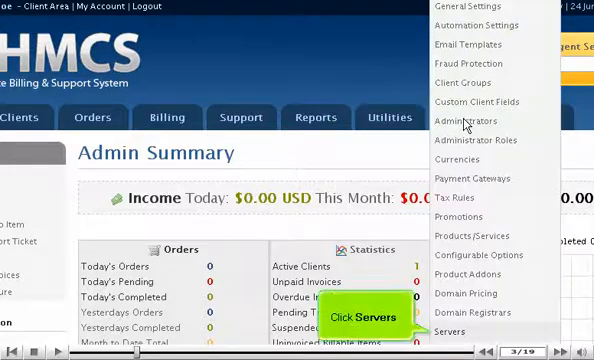
mouse_move(458, 196)
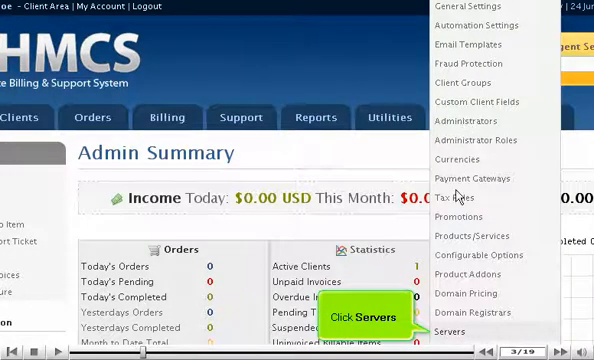
click(456, 331)
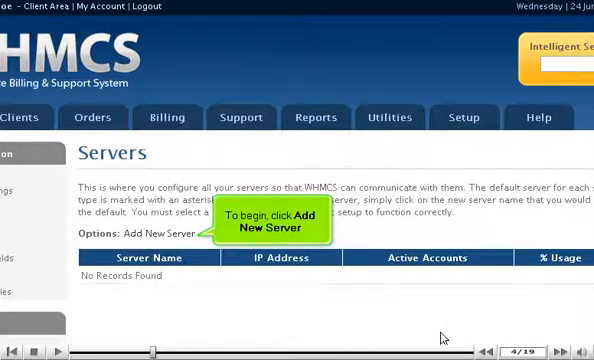
Add server 'Alpha' with hostname alpha.demo2134.com, IP 23.124.25.36, monthly cost and datacenter MyHost.
click(166, 235)
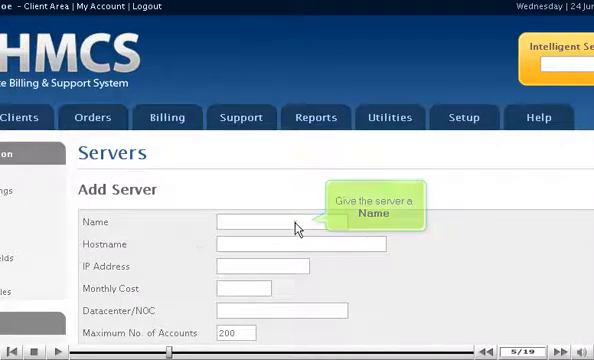
text(Alpha)
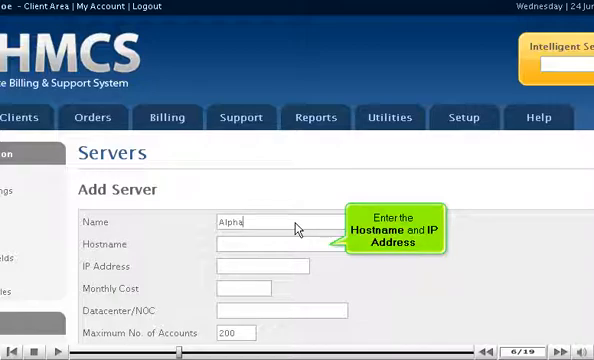
mouse_move(320, 248)
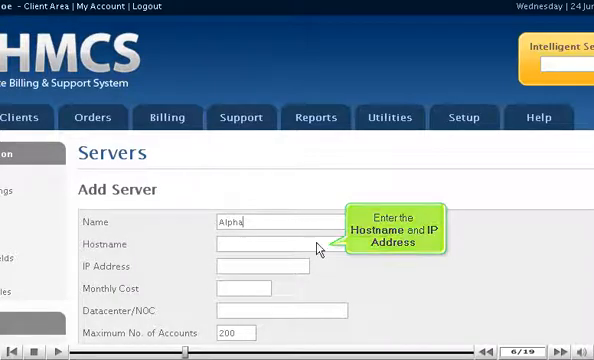
text(alpha.demo2134.)
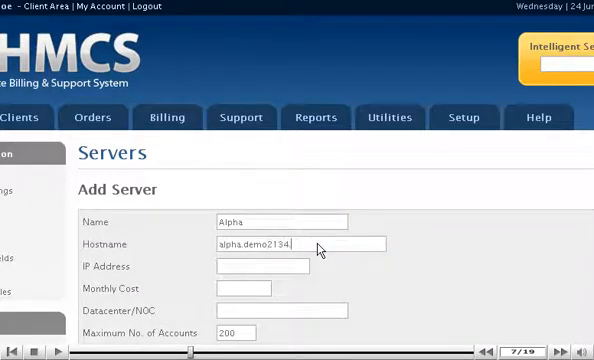
text(23.124.25.36)
click(282, 310)
text(MyHost)
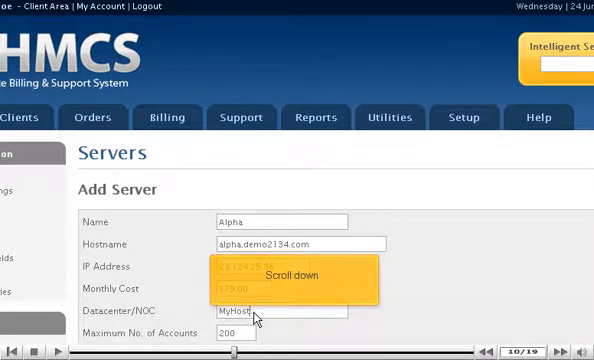
Enter primary nameserver ns1.demo2134.com with IP 23.45.122.20, then scroll to Server Details.
scroll(down, 3)
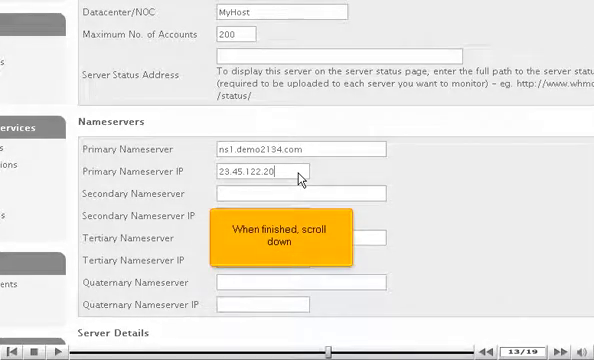
scroll(down, 3)
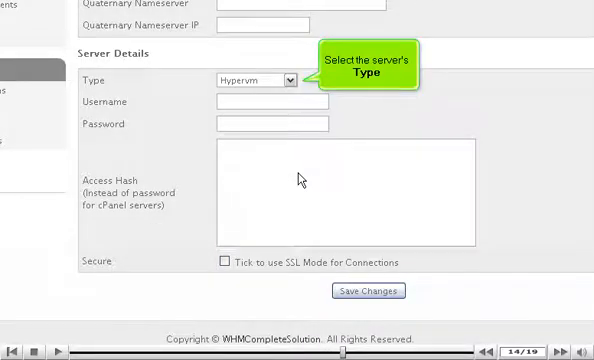
Set type to cPanel, enable the Secure SSL option, and save Alpha.
click(291, 79)
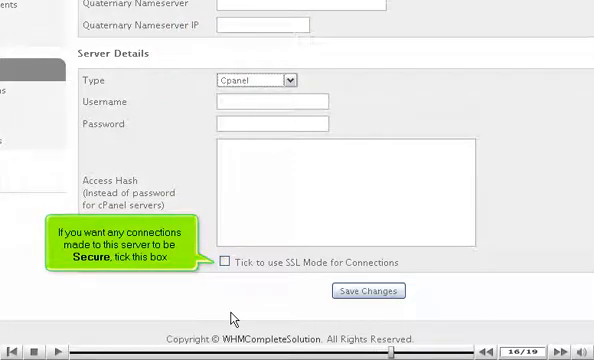
click(228, 262)
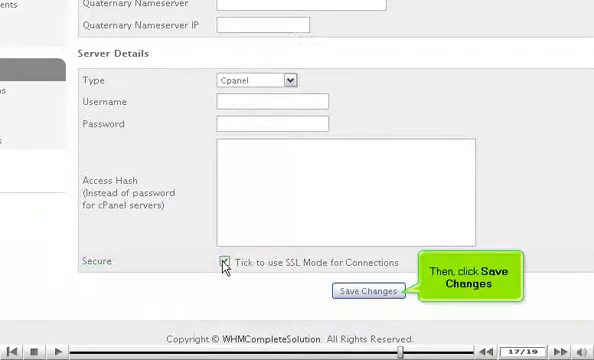
click(224, 261)
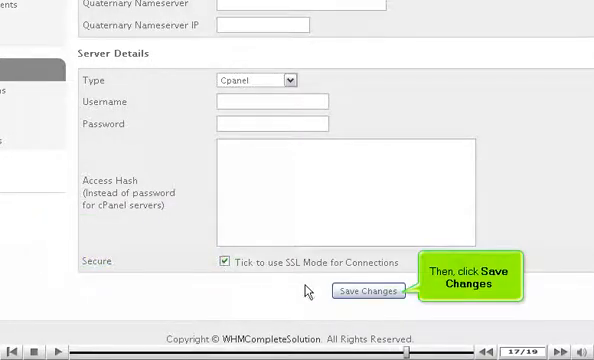
click(367, 292)
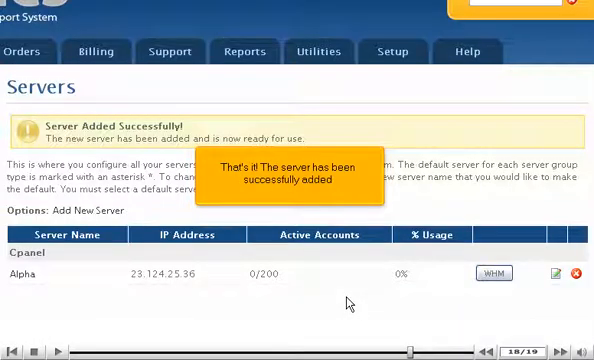